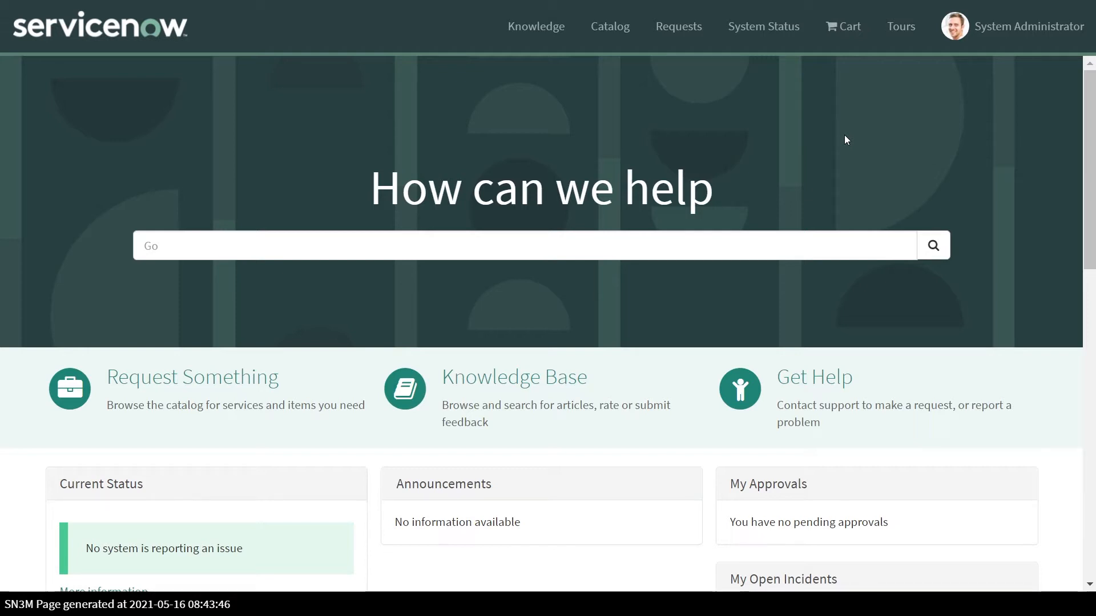
mouse_move(805, 163)
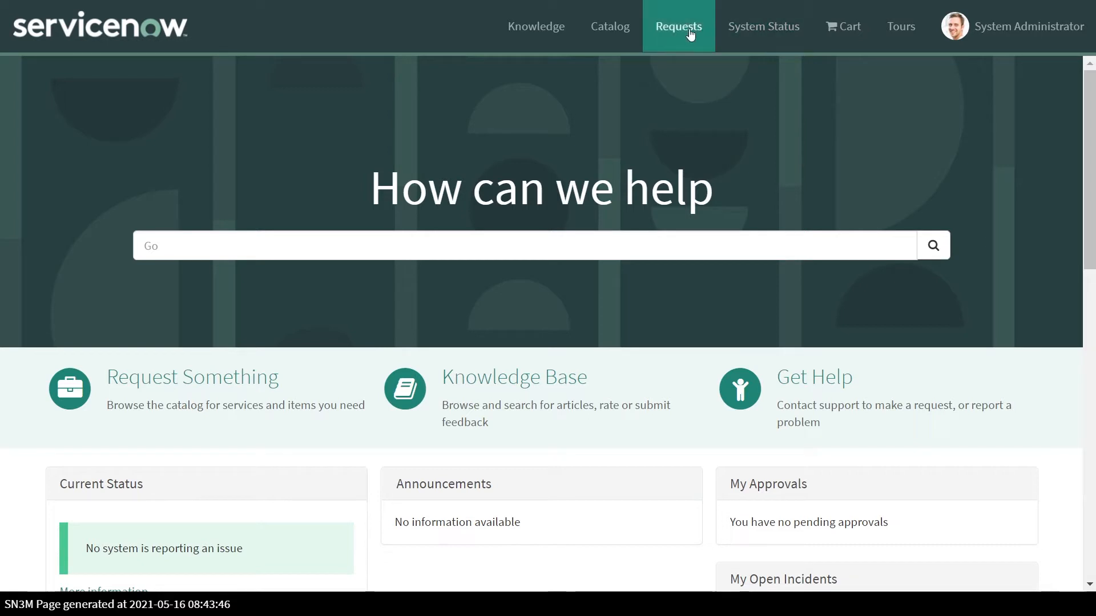
mouse_move(688, 35)
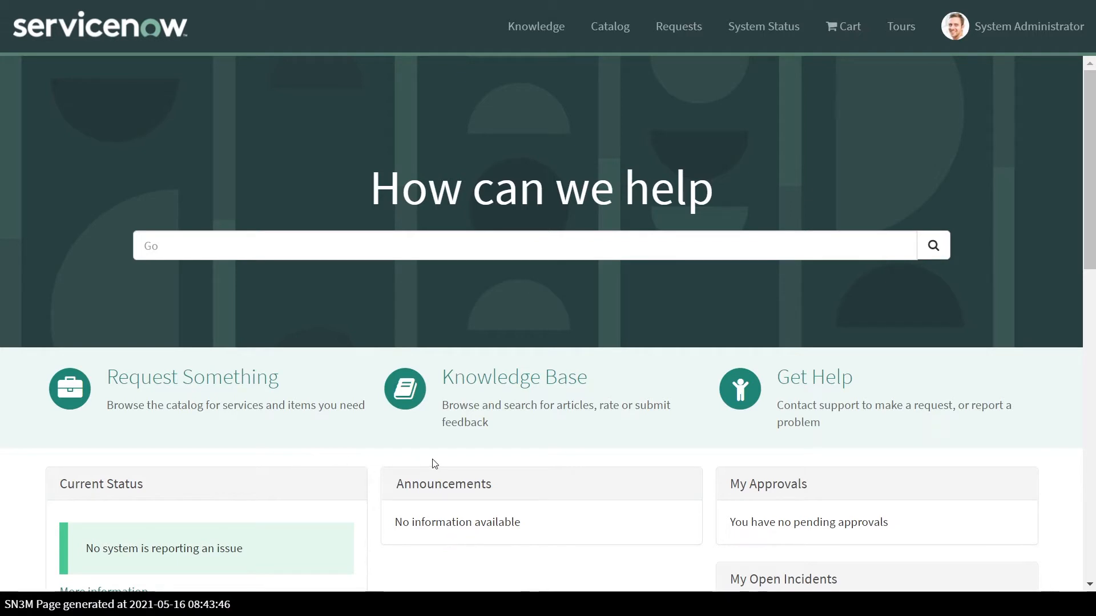
mouse_move(416, 465)
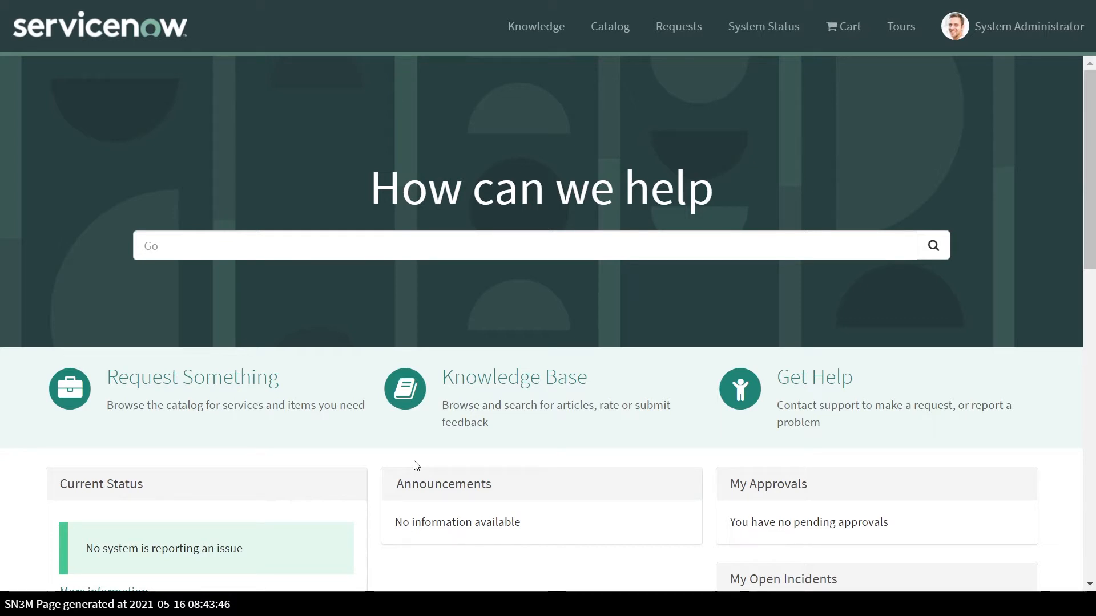
mouse_move(384, 512)
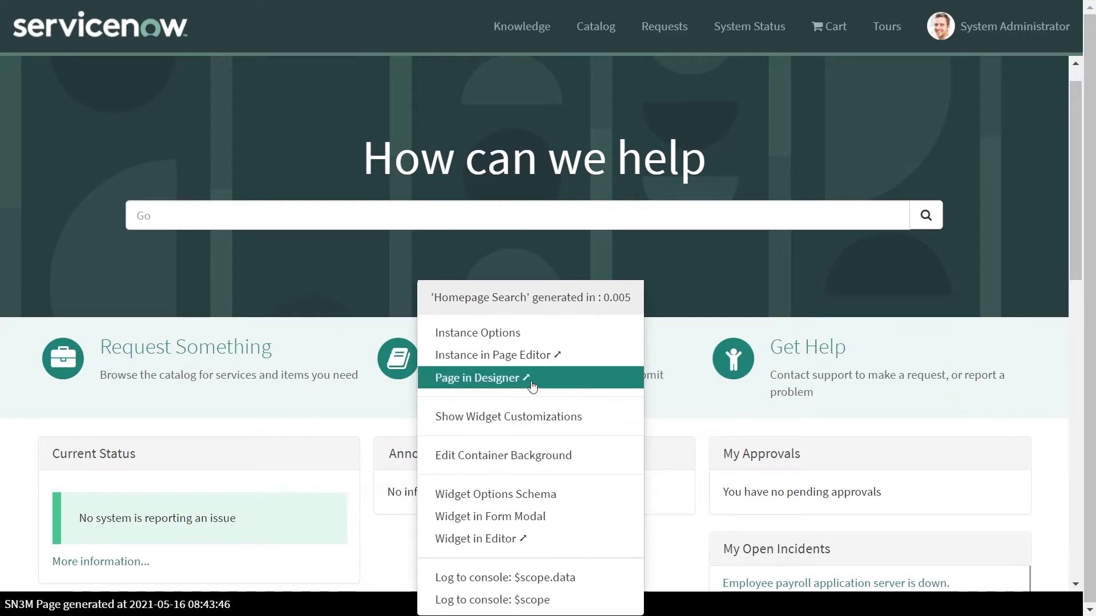
Step: Load the homepage in Page Designer and drop a 12-column layout below the existing tiles
left_click(481, 378)
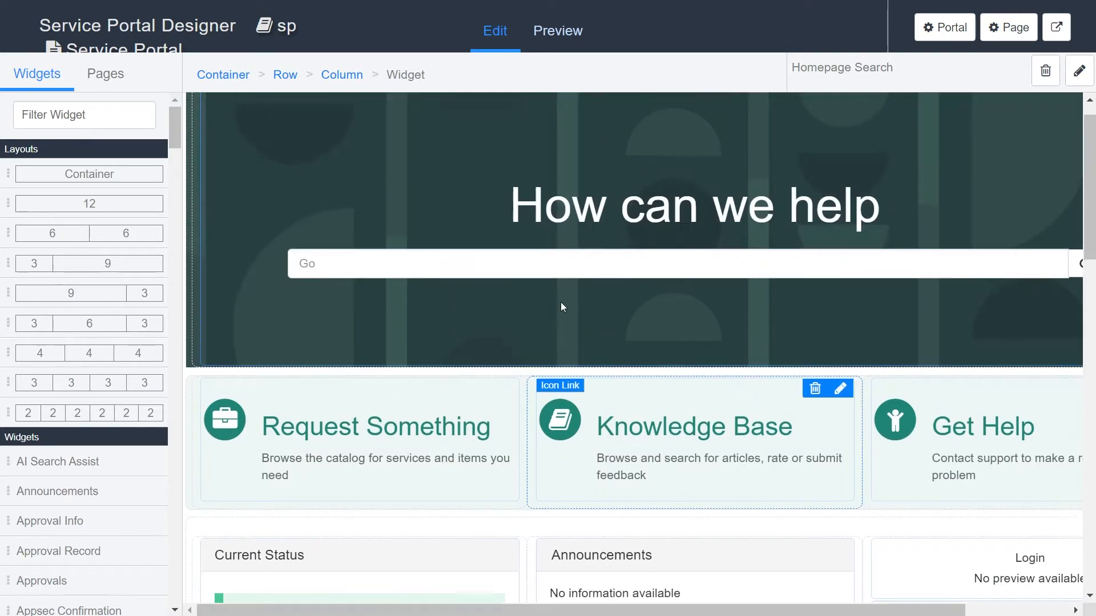
scroll("down", 3)
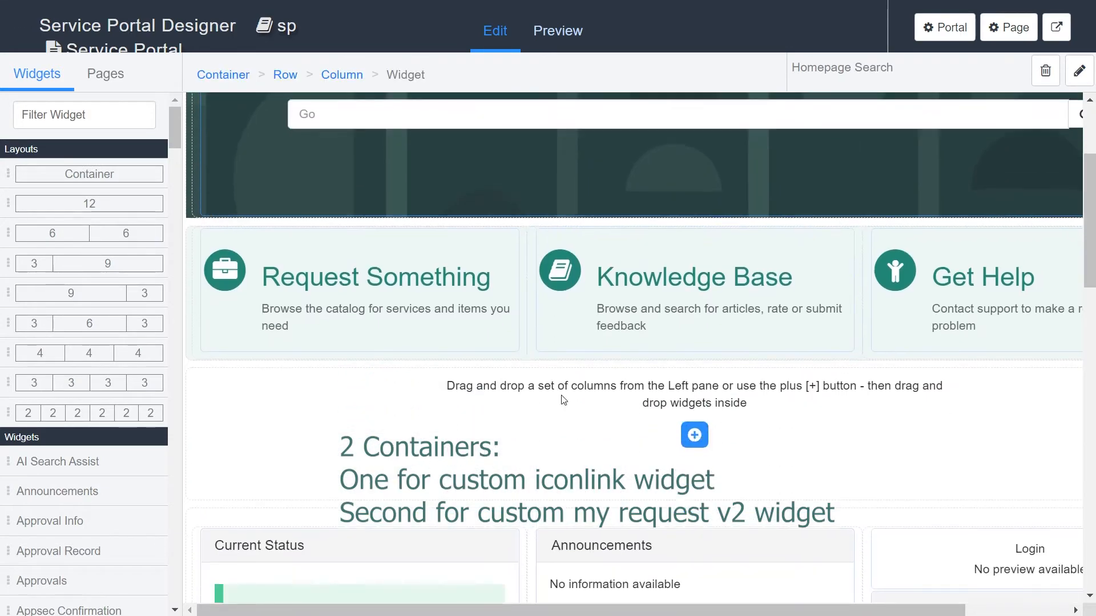
scroll("down", 3)
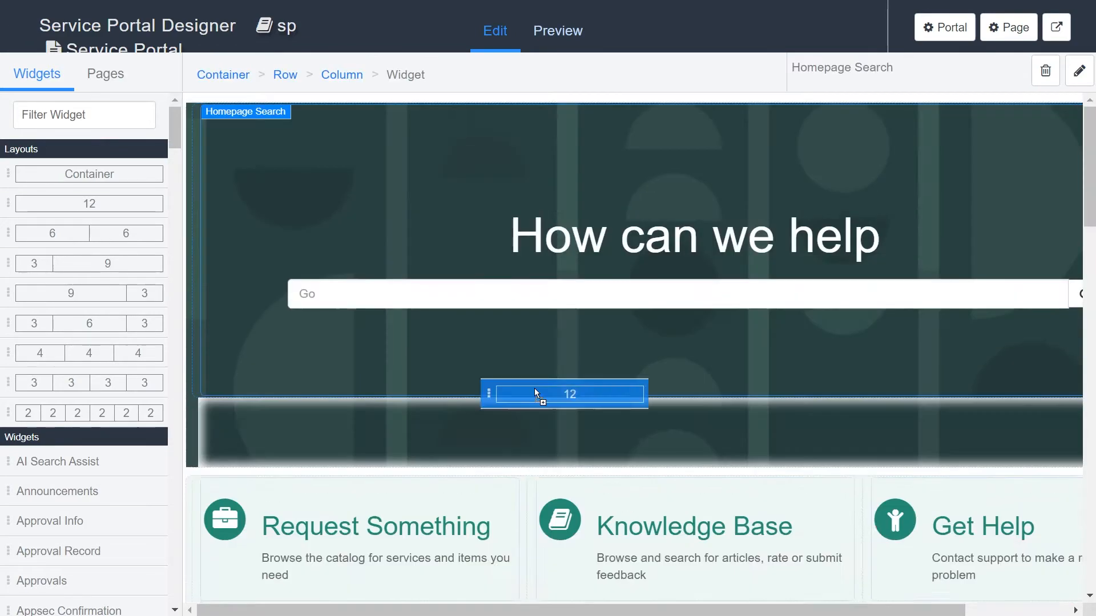
left_click(557, 31)
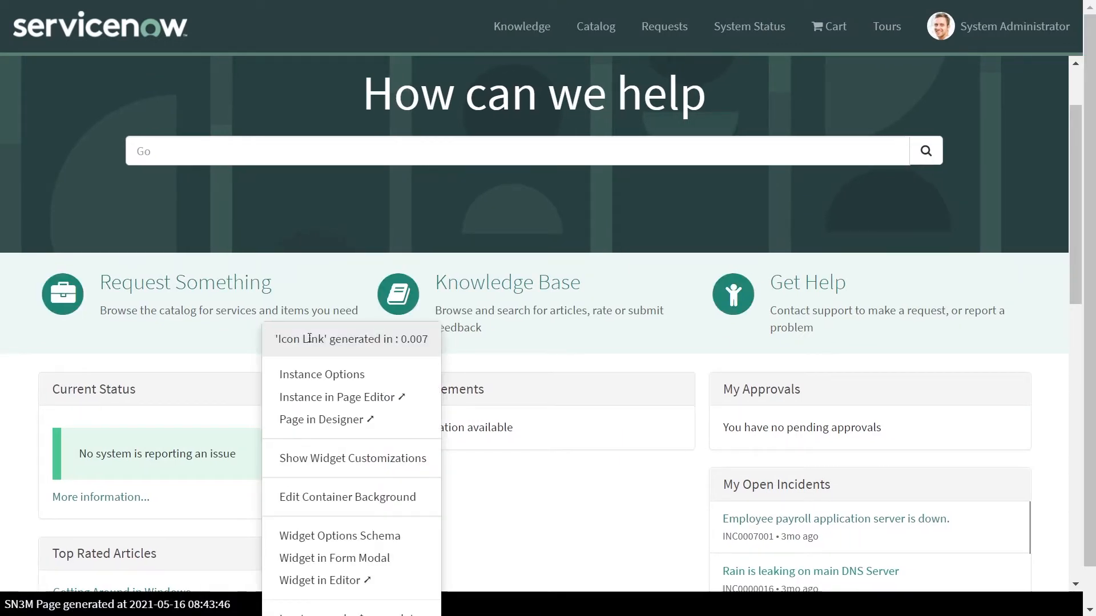
mouse_move(247, 343)
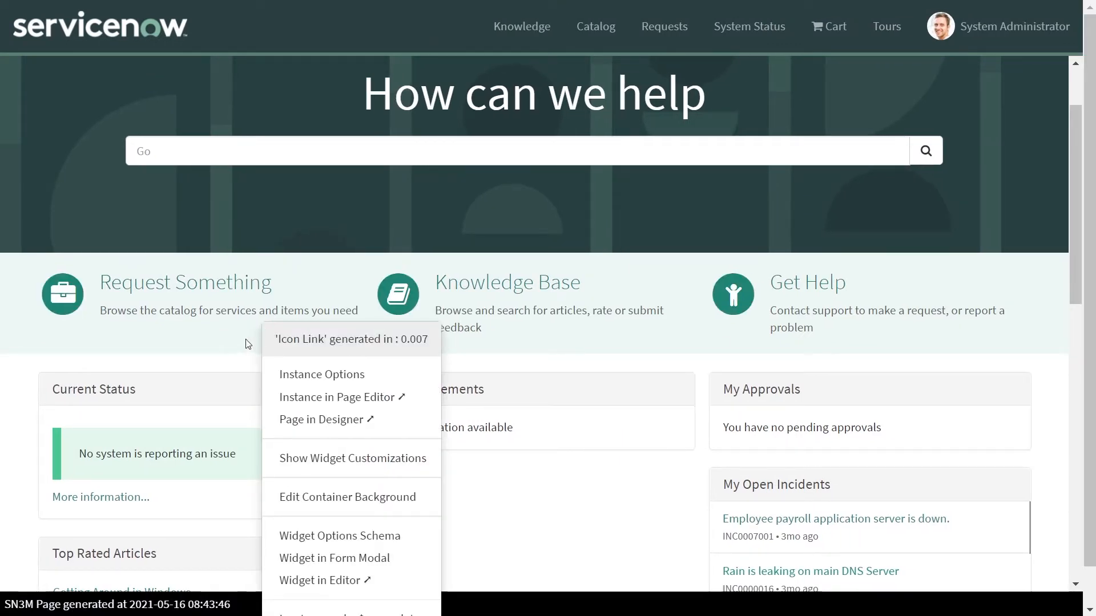
mouse_move(229, 365)
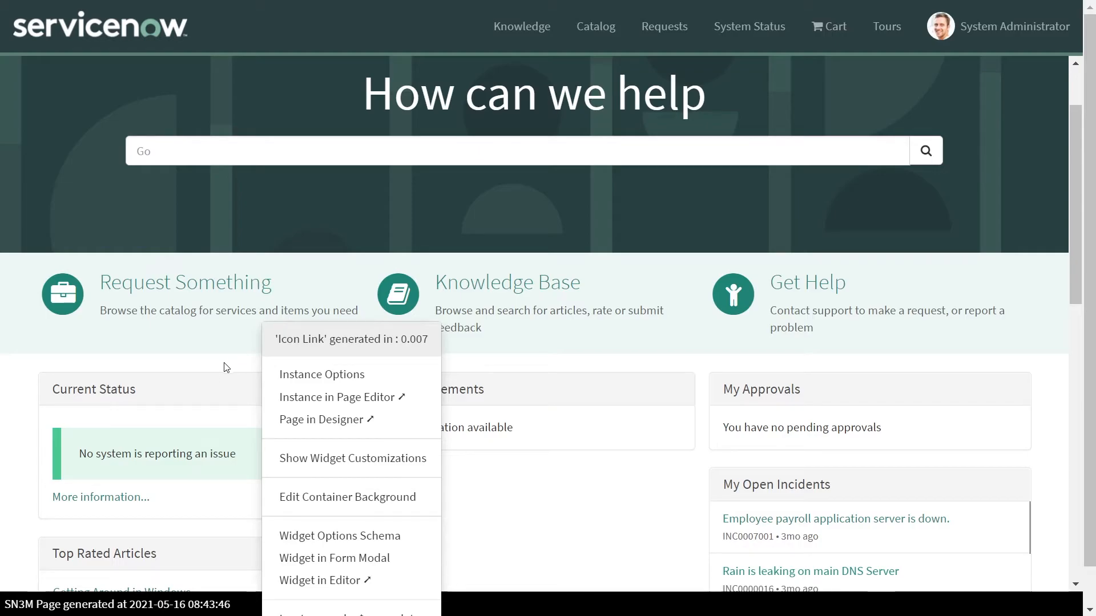
Step: Choose Widget in Editor for the Icon Link behind the Request Something tile
left_click(320, 580)
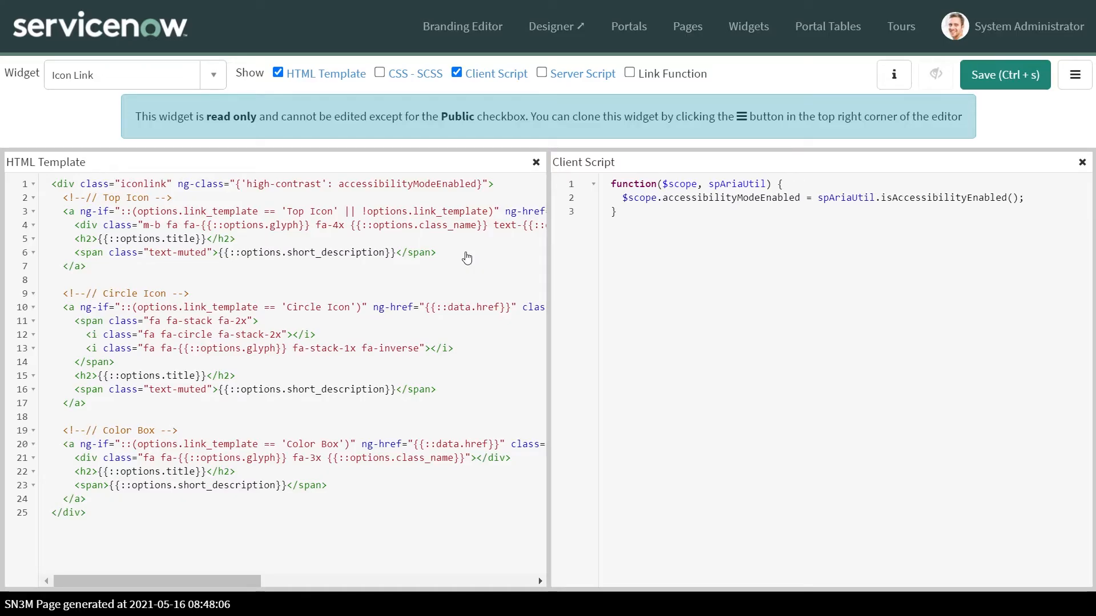
mouse_move(223, 98)
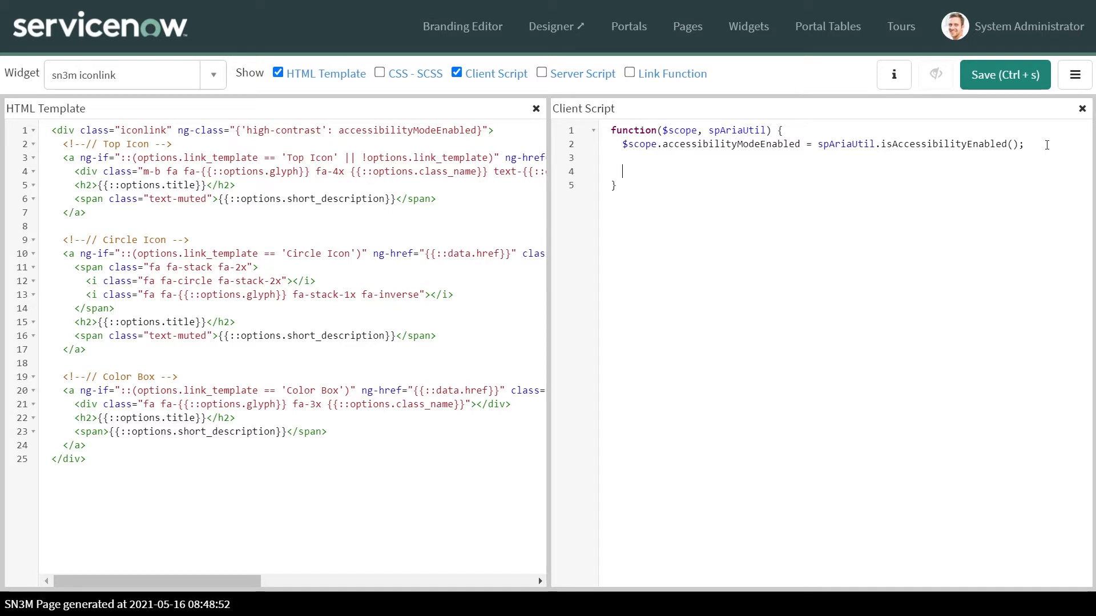
Step: Write $scope.iconClick = function(value) calling $rootScope.$broadcast('sn3m event', value) in the client script
type("$")
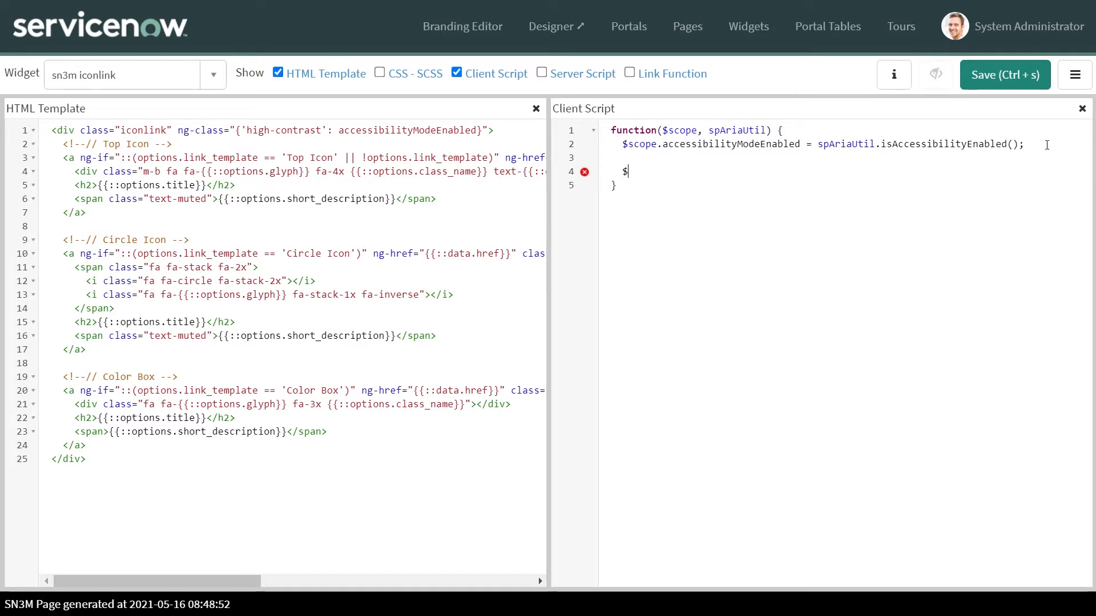
type("scope")
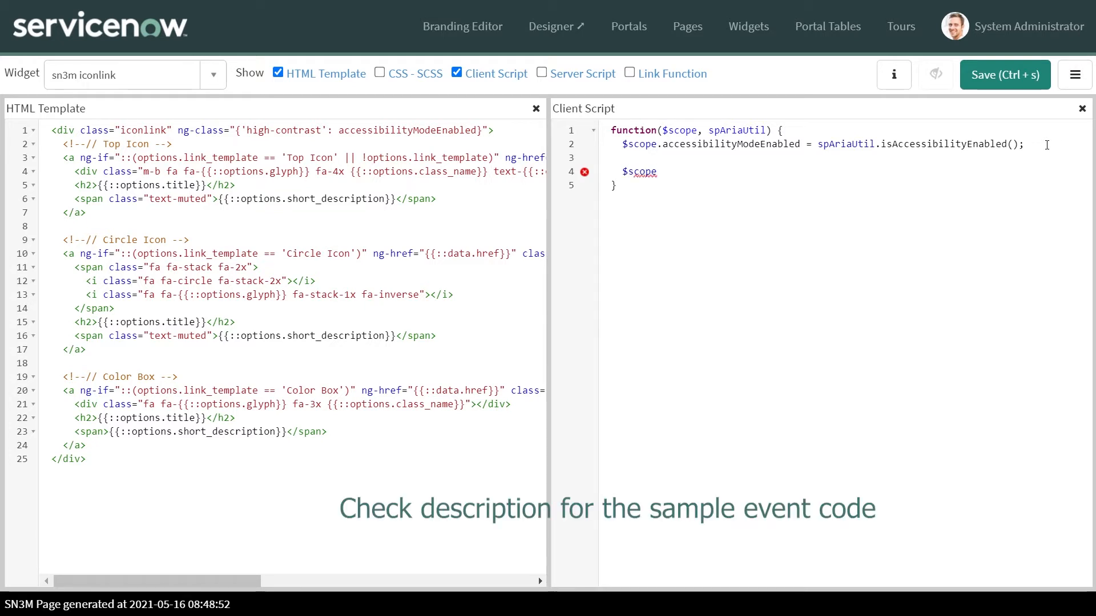
type(".icon")
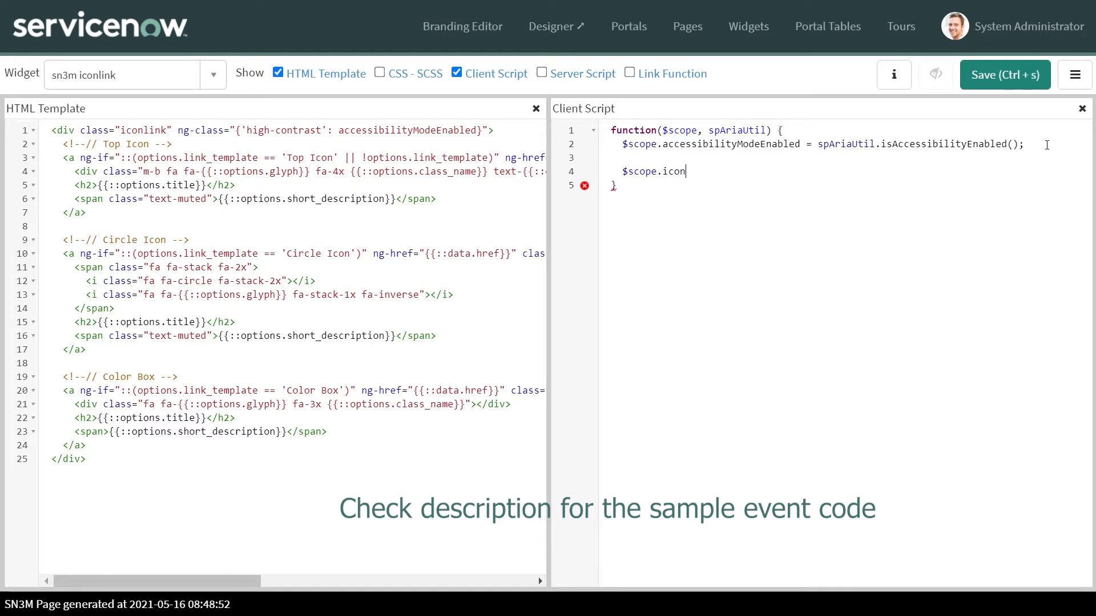
type("Click")
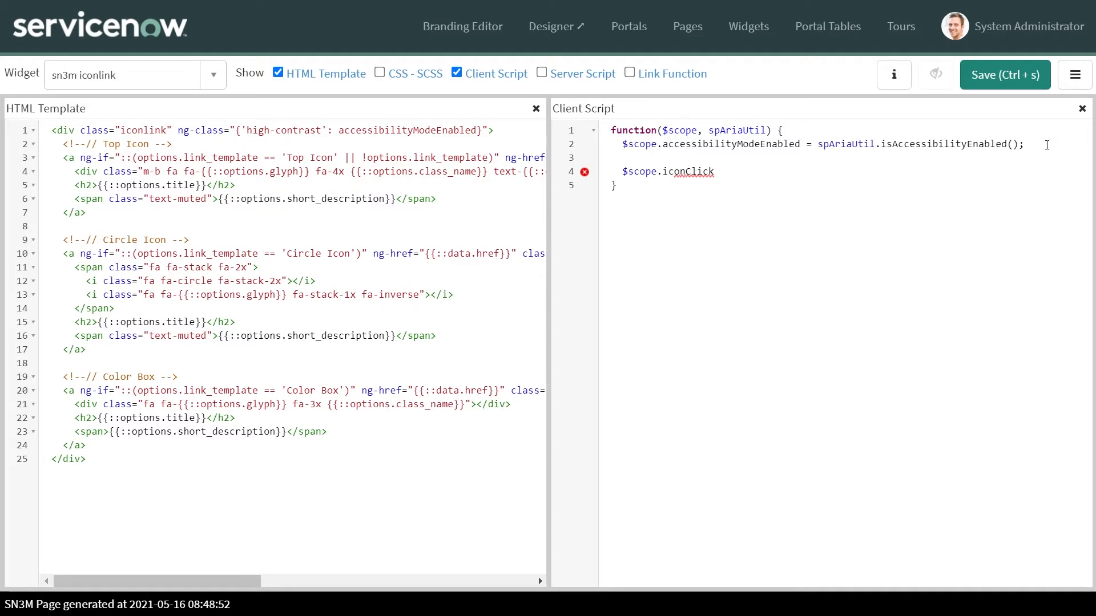
type("=function(value)")
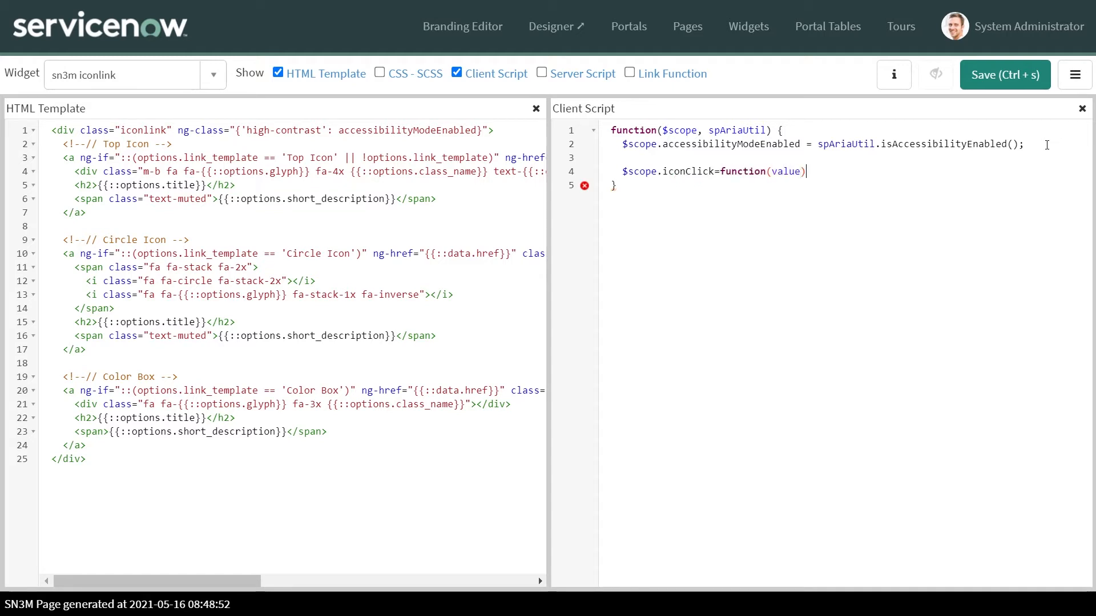
type("{")
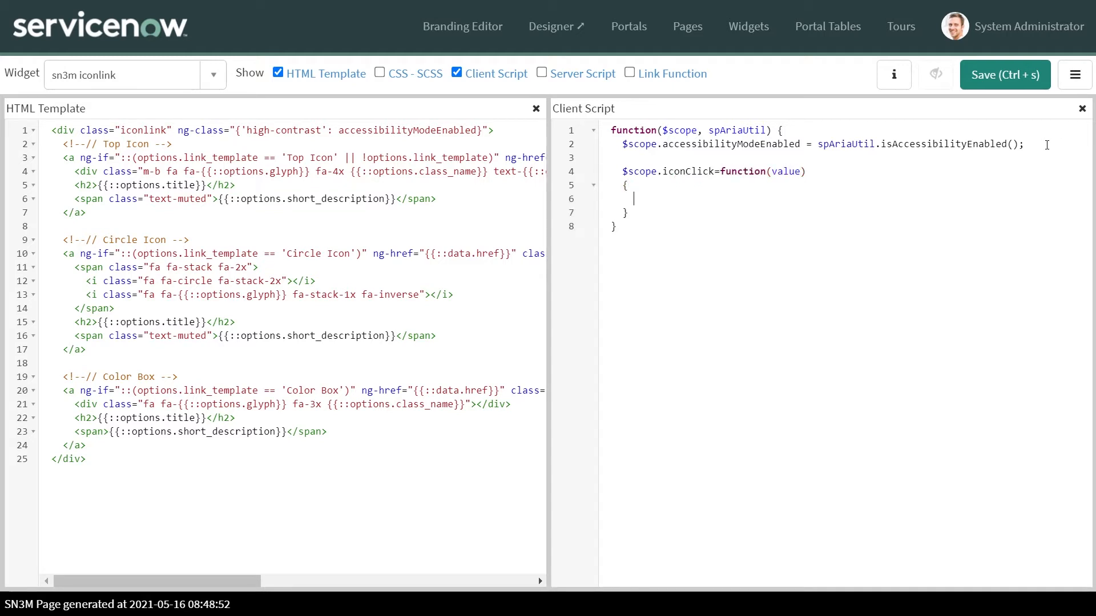
type("$rootScope")
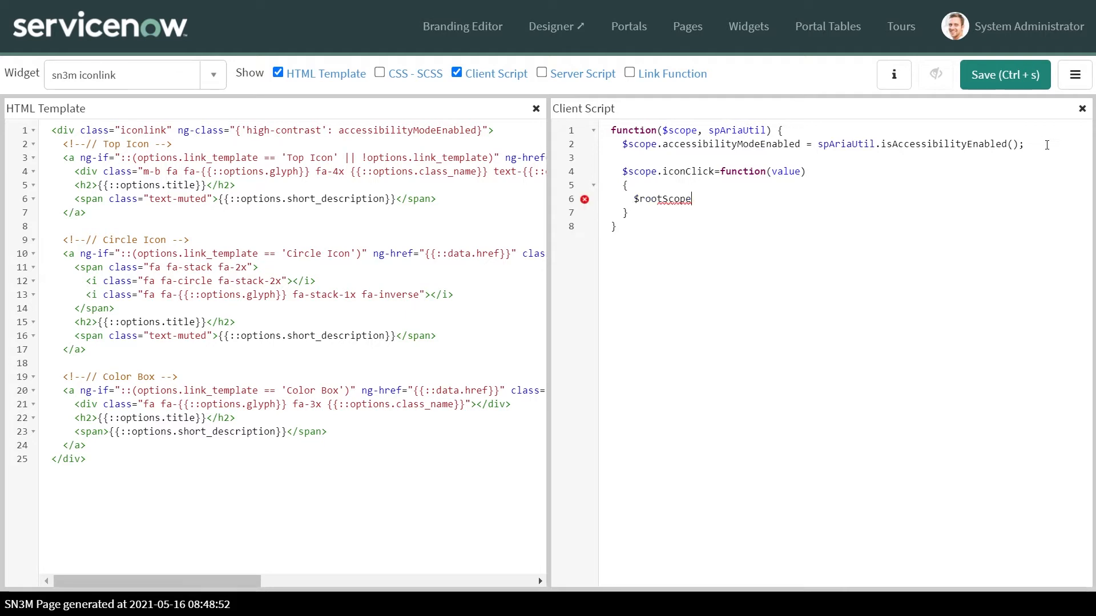
type(".$broadcast")
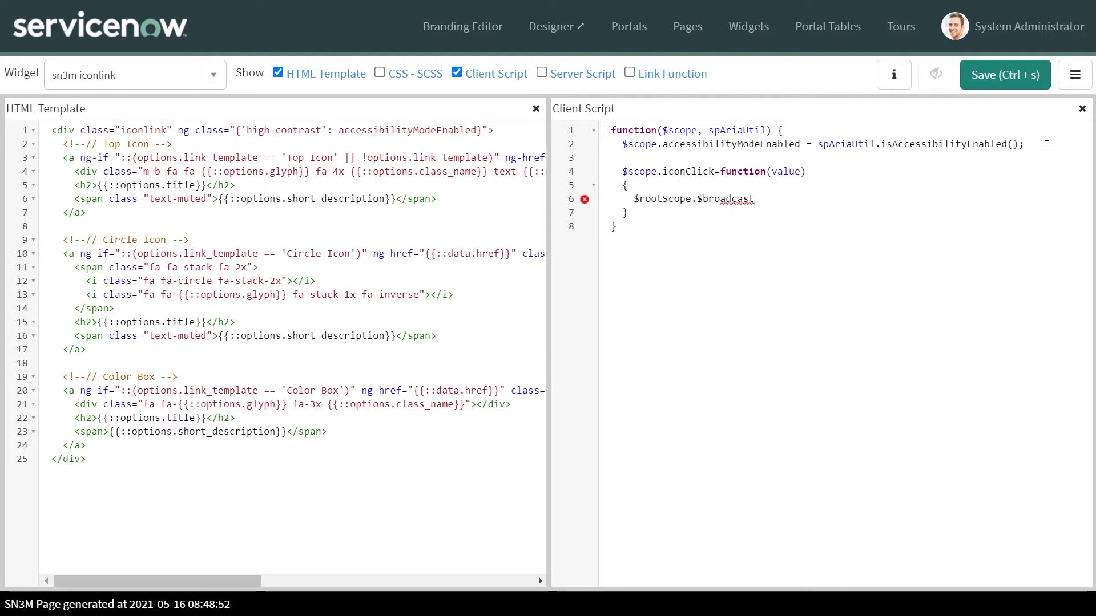
type("()")
type(", $rootScope")
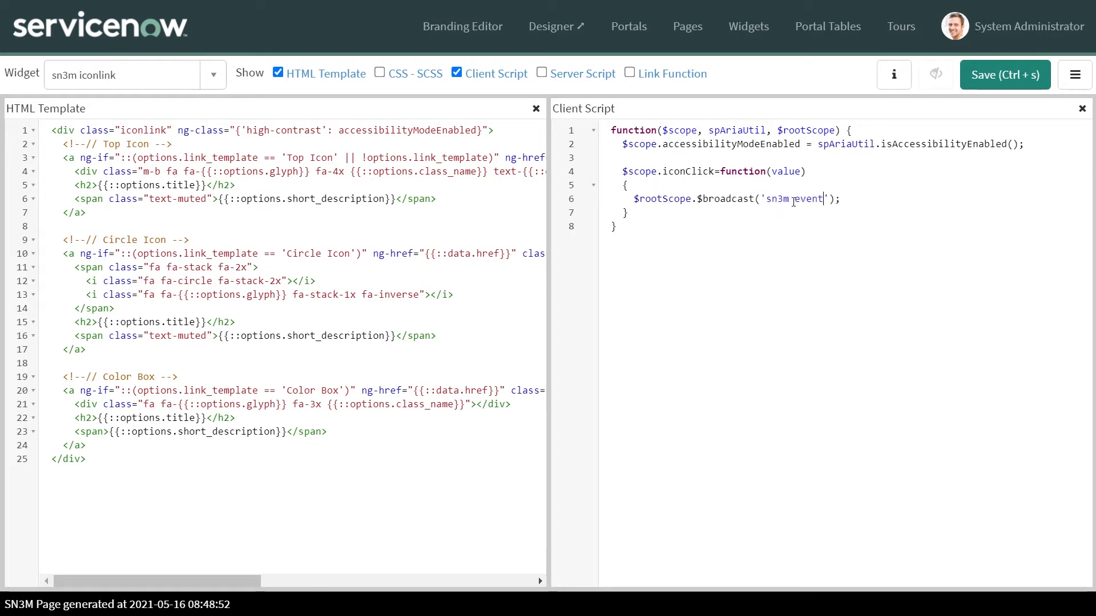
type(", data")
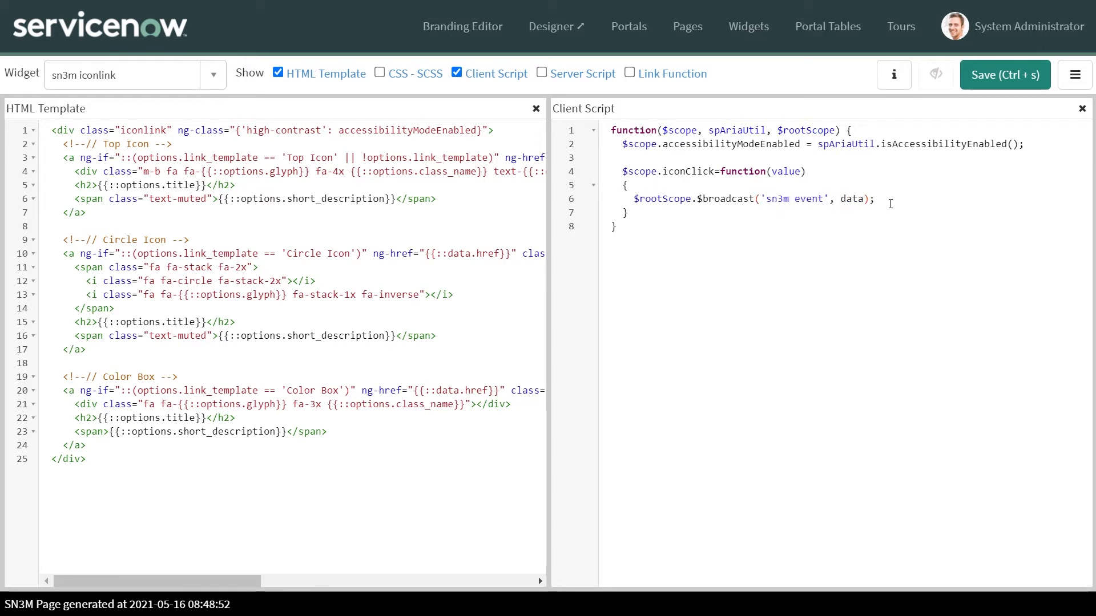
type("value")
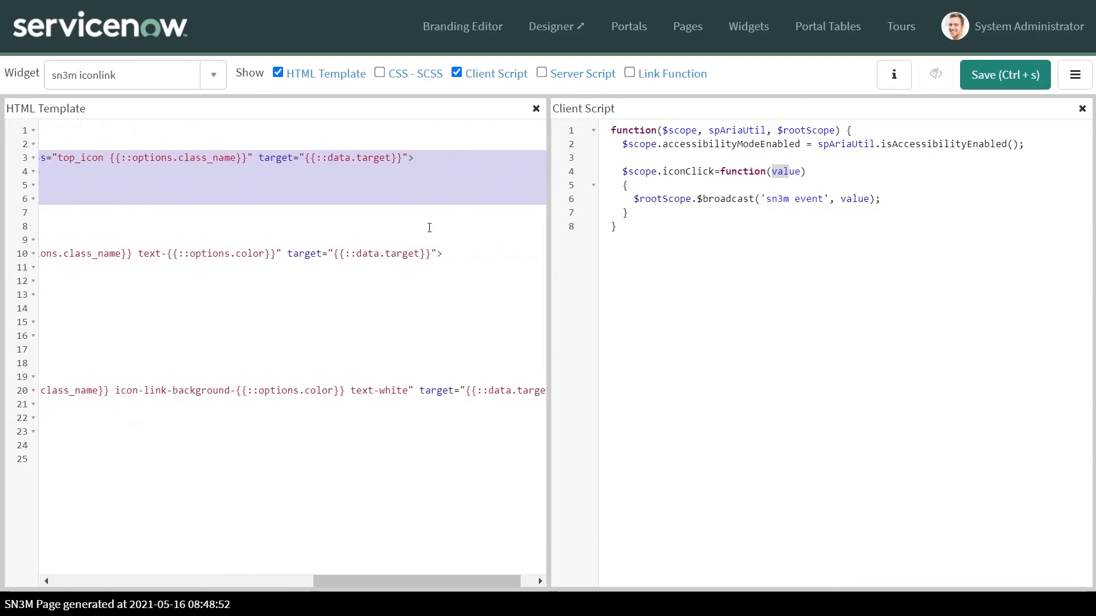
Step: Insert ng-click=" inside the top icon link's anchor tag in the HTML template
left_click(415, 157)
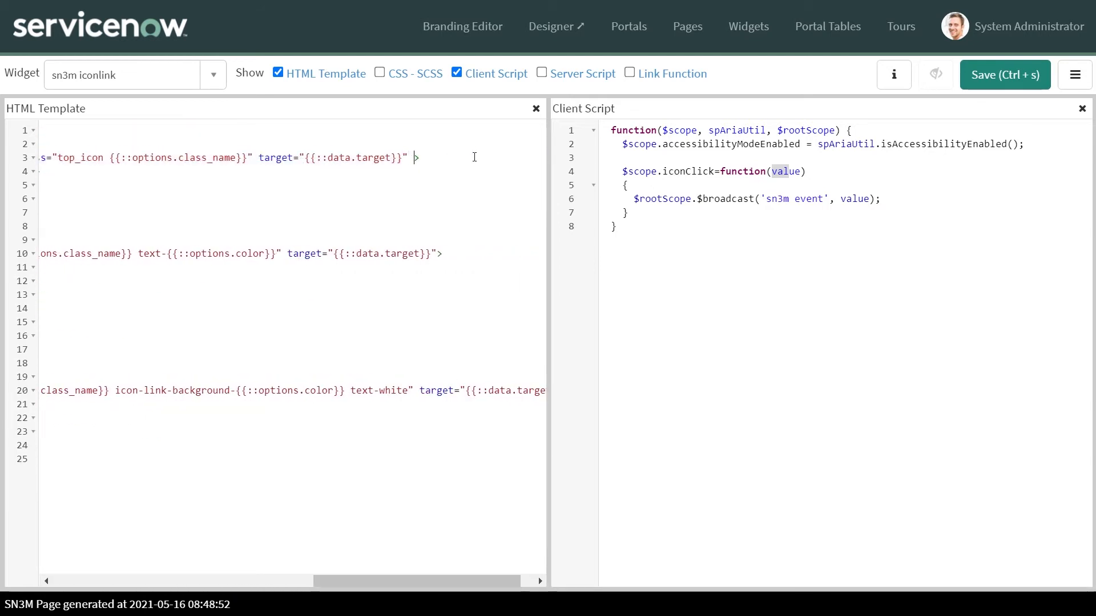
type("ng-click")
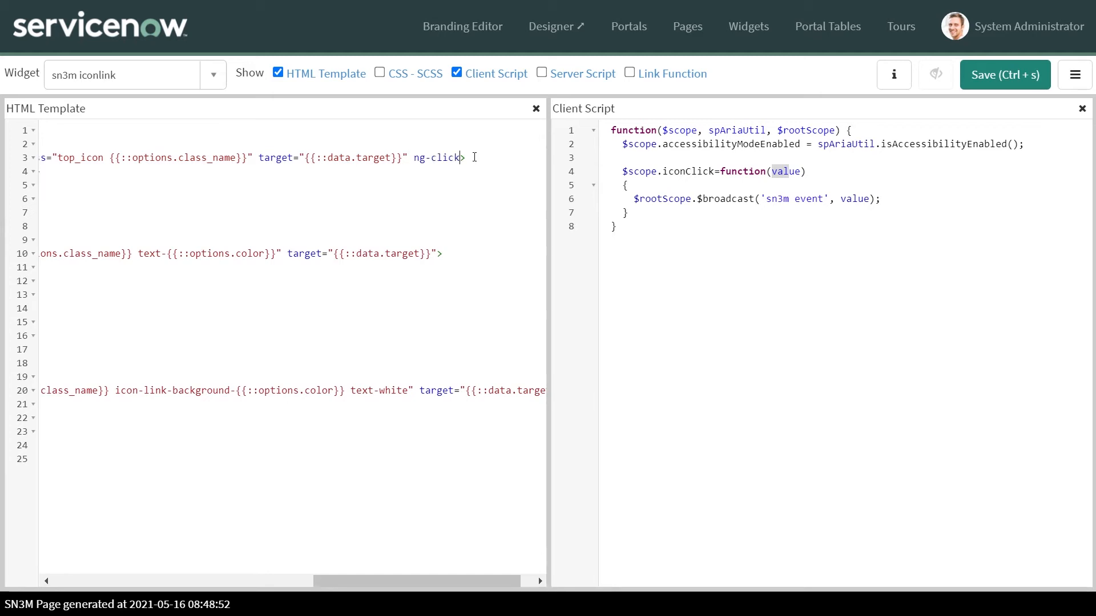
type("=>")
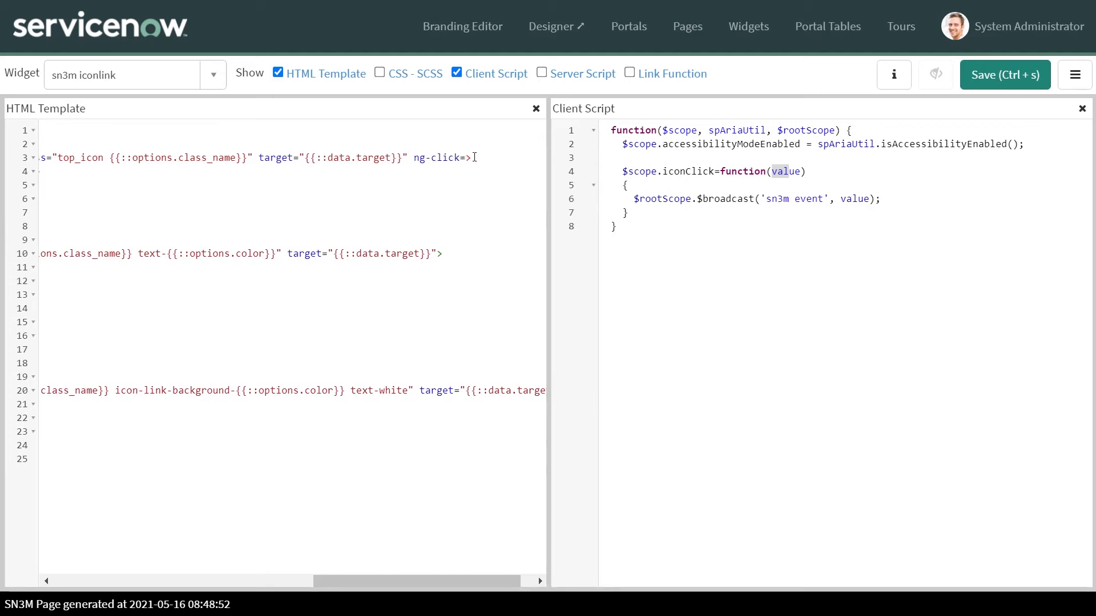
key("Backspace")
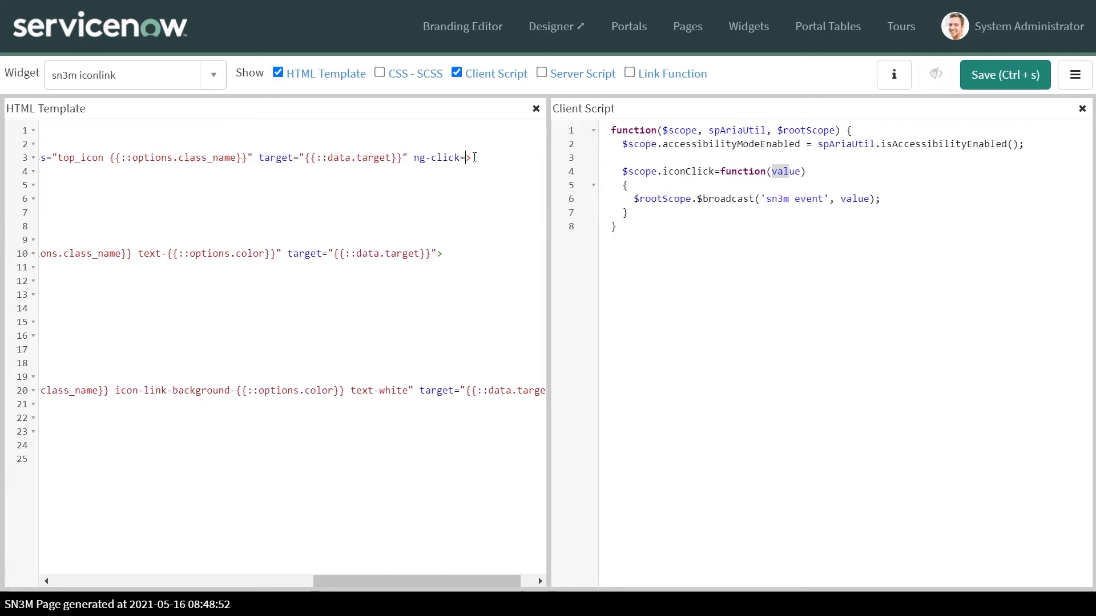
type("\"")
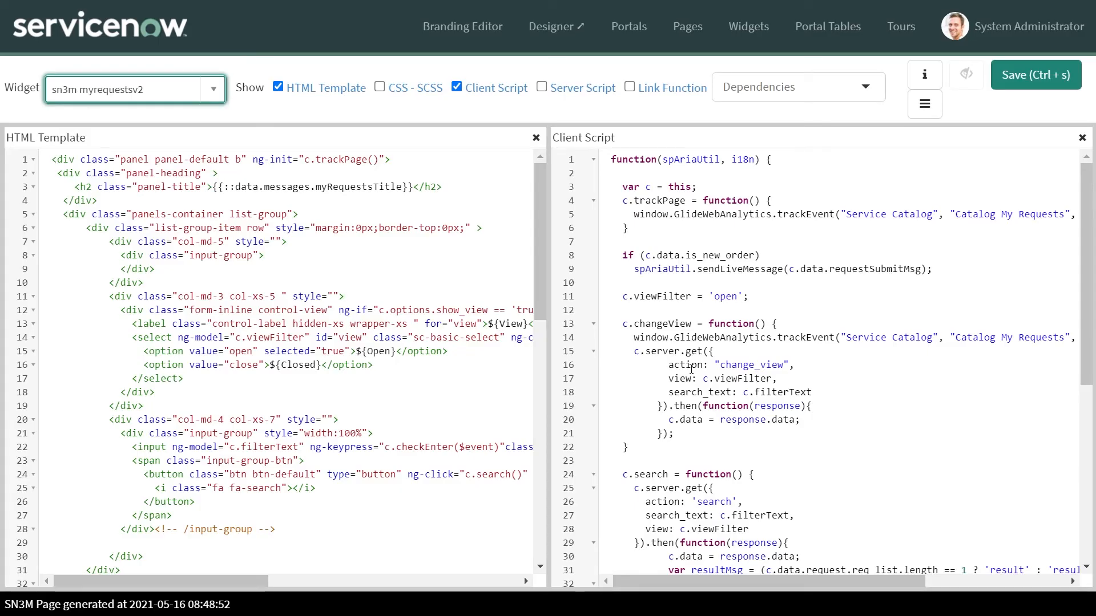
mouse_move(699, 321)
type("$scope.showWidget='")
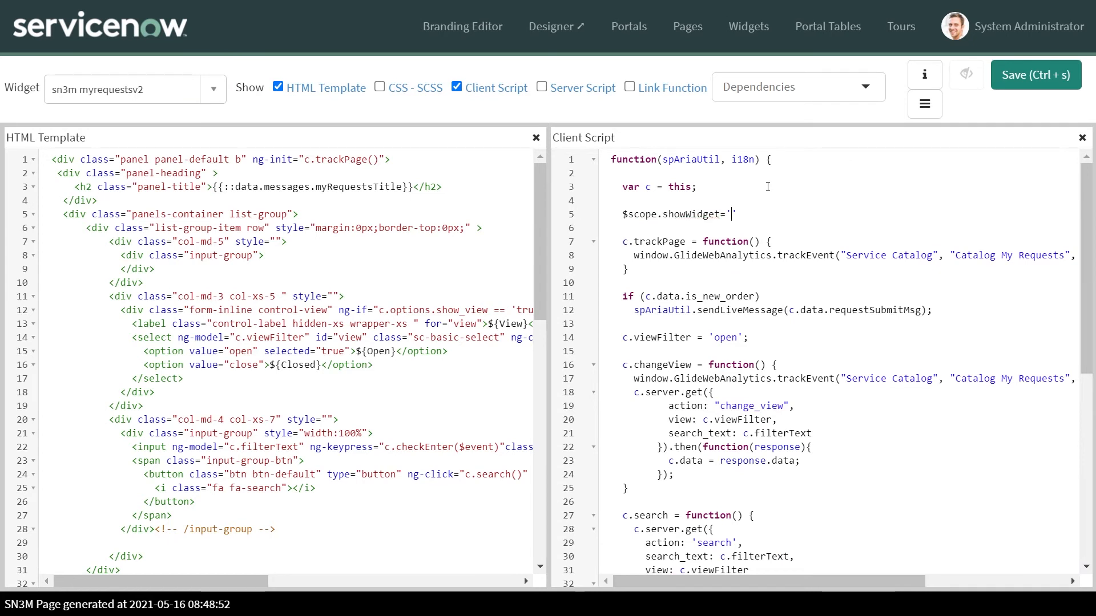
Step: Set $scope.showWidget='noshow' and a $scope.$on('sn3m event') handler assigning showWidget=data
type("noshow';")
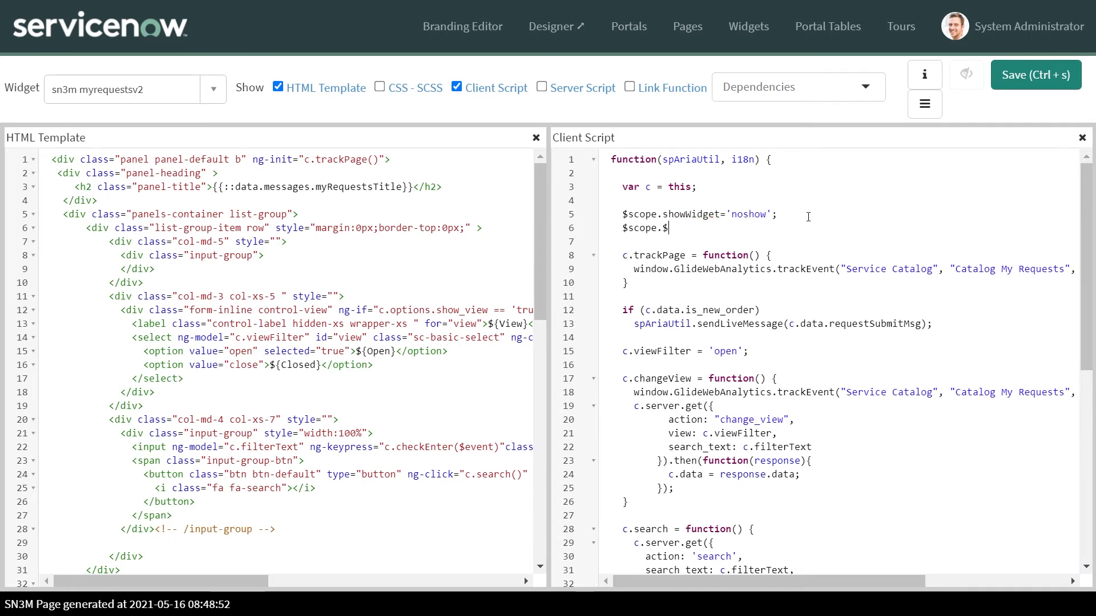
type("on('sn3m event');")
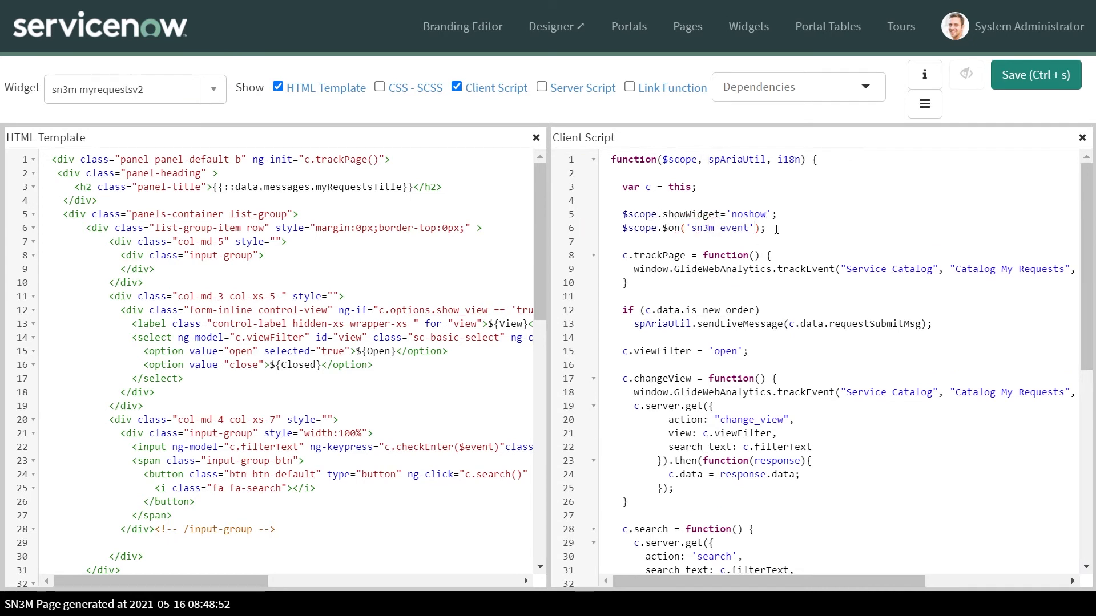
type(", function(){}")
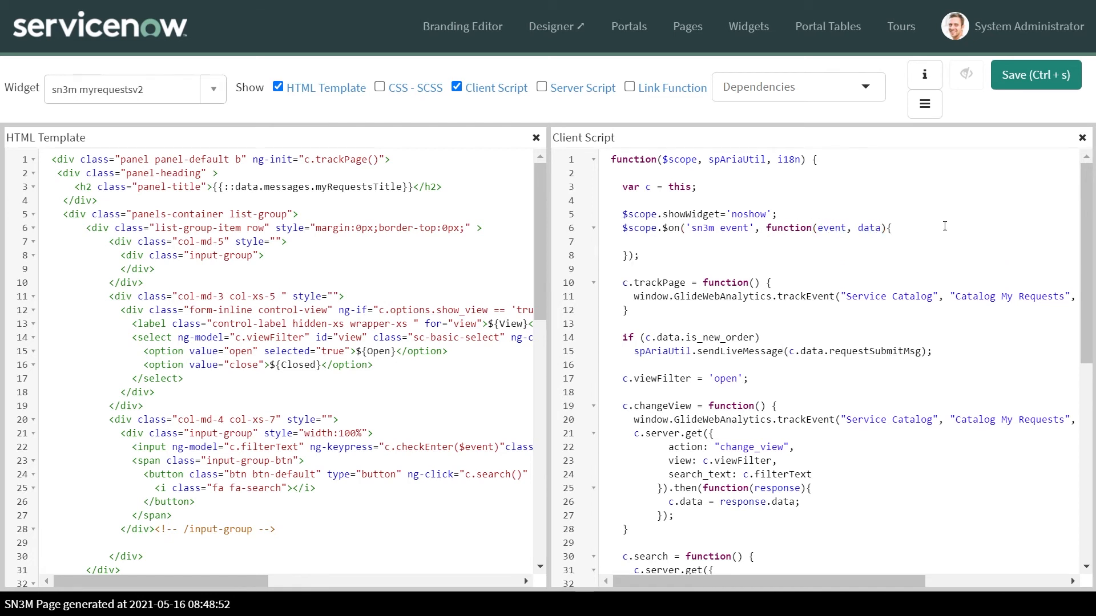
type("showWidget=data;")
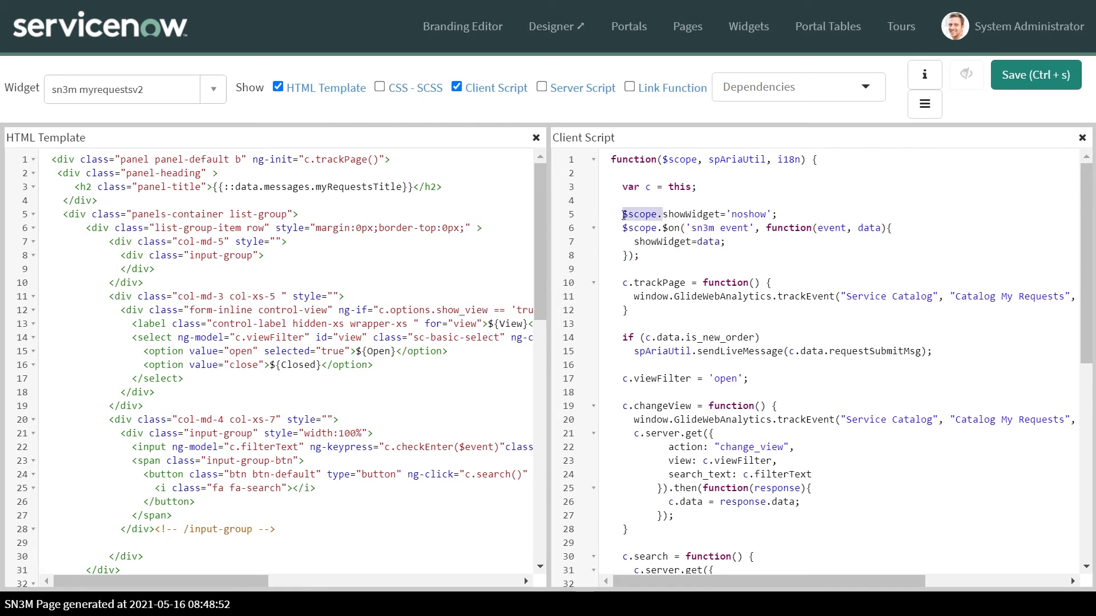
Step: Add ng-if="showWidget==…" to the panel div in the myrequestsv2 template
type("n")
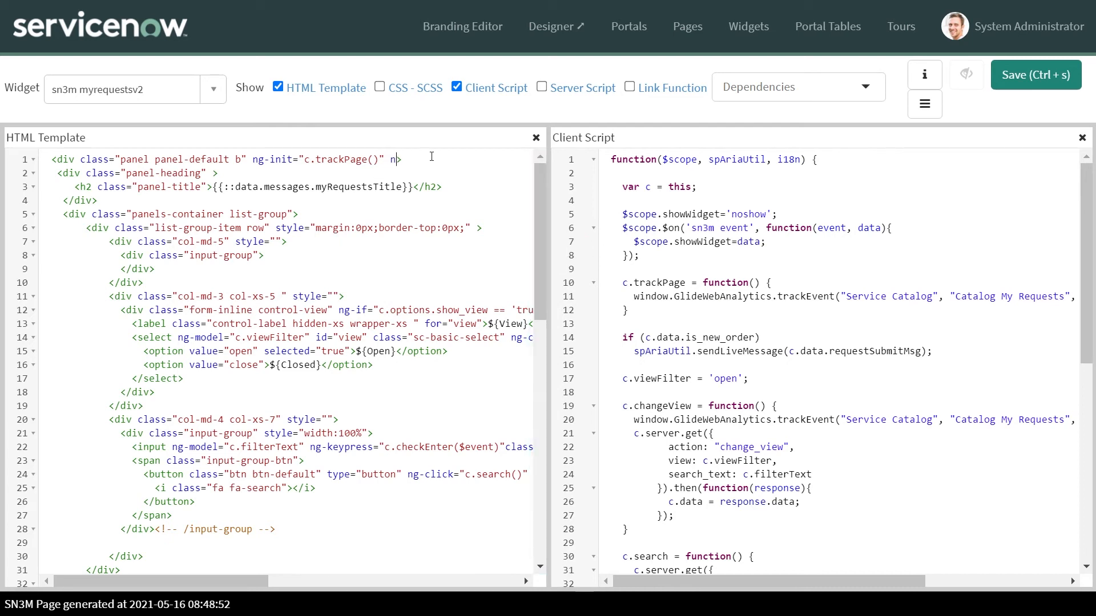
type("g-if=\"")
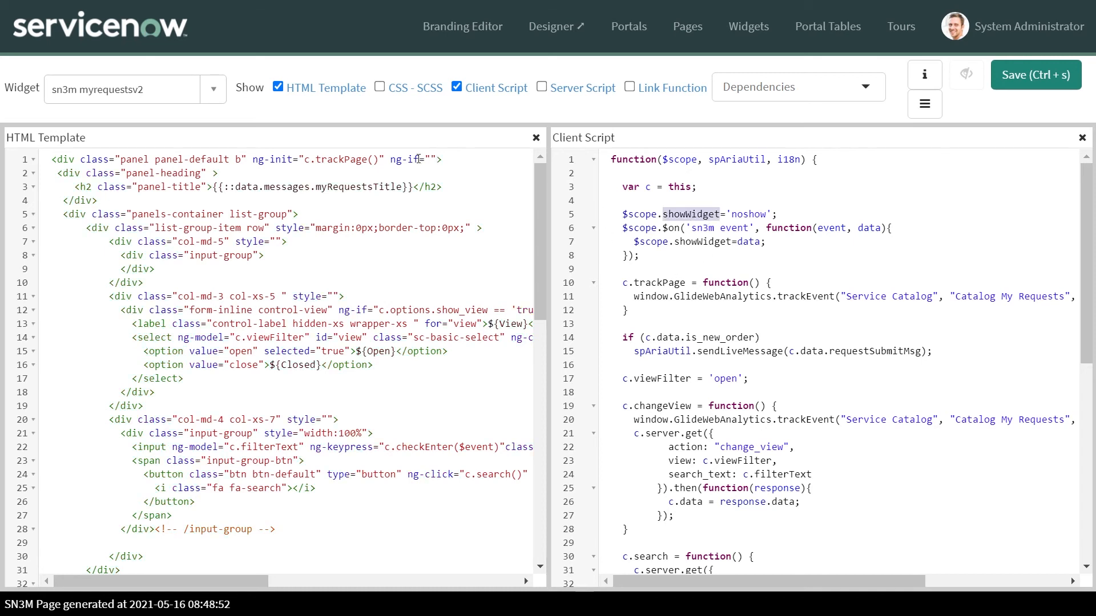
type("showWidget==")
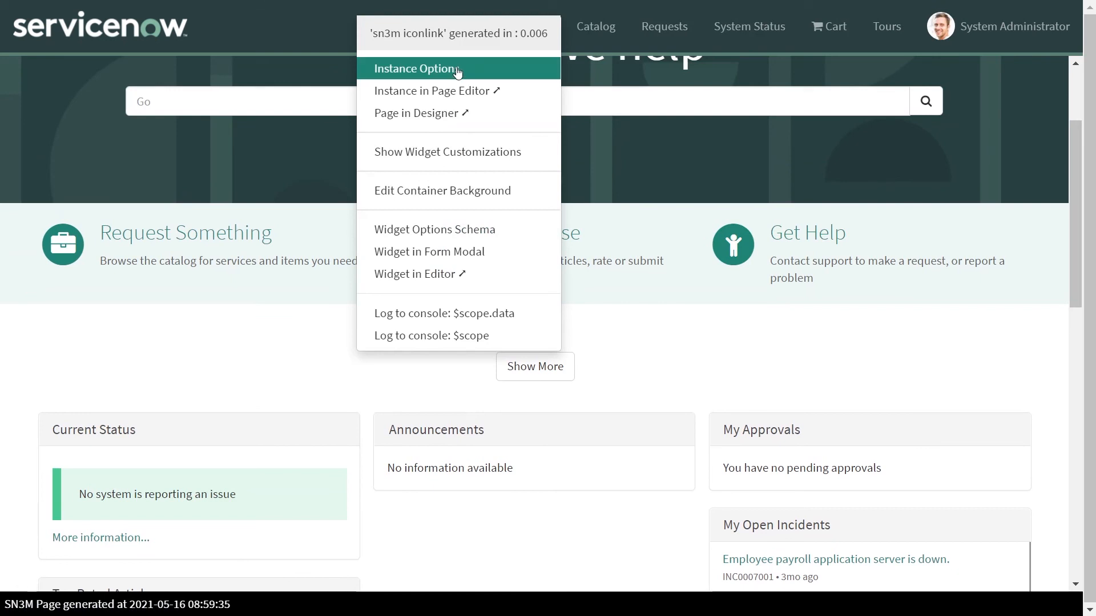
Step: Set the Requests icon link's Bootstrap color to Danger in Instance Options and save
left_click(436, 68)
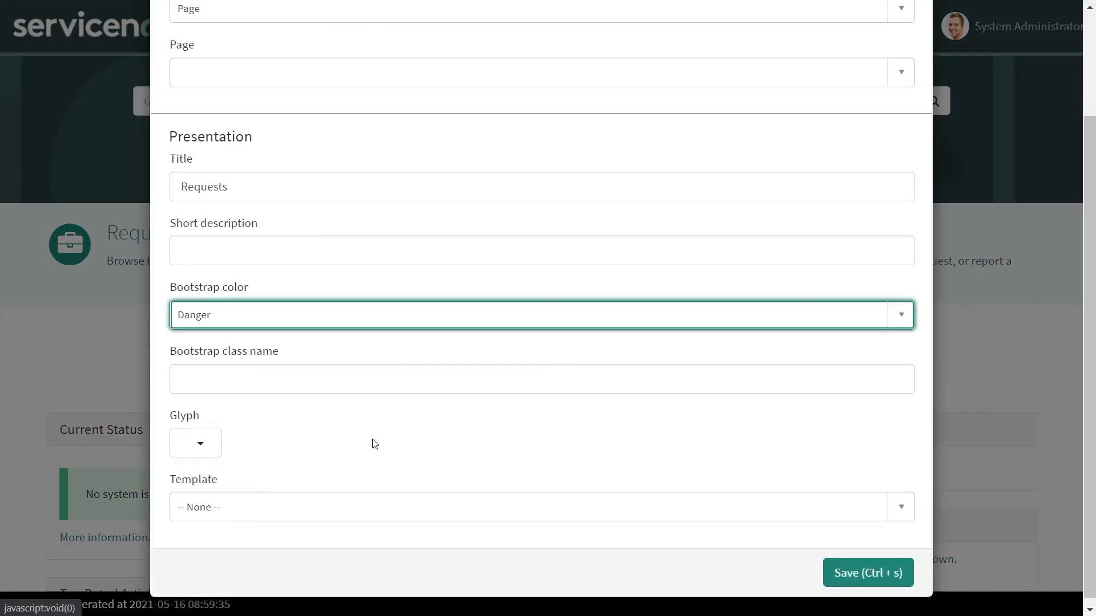
left_click(867, 573)
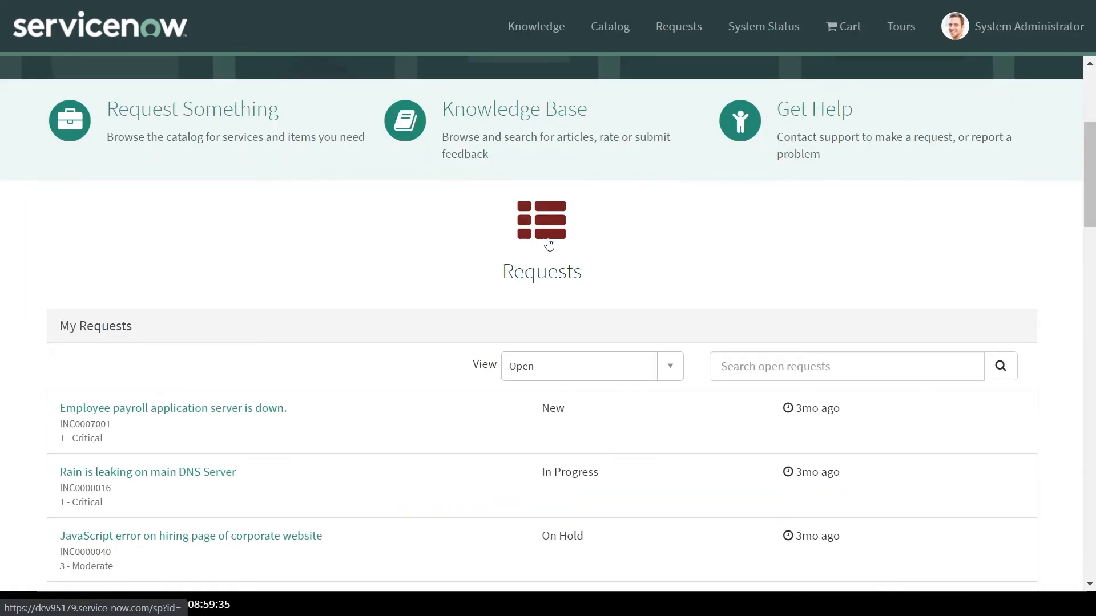
scroll("down", 3)
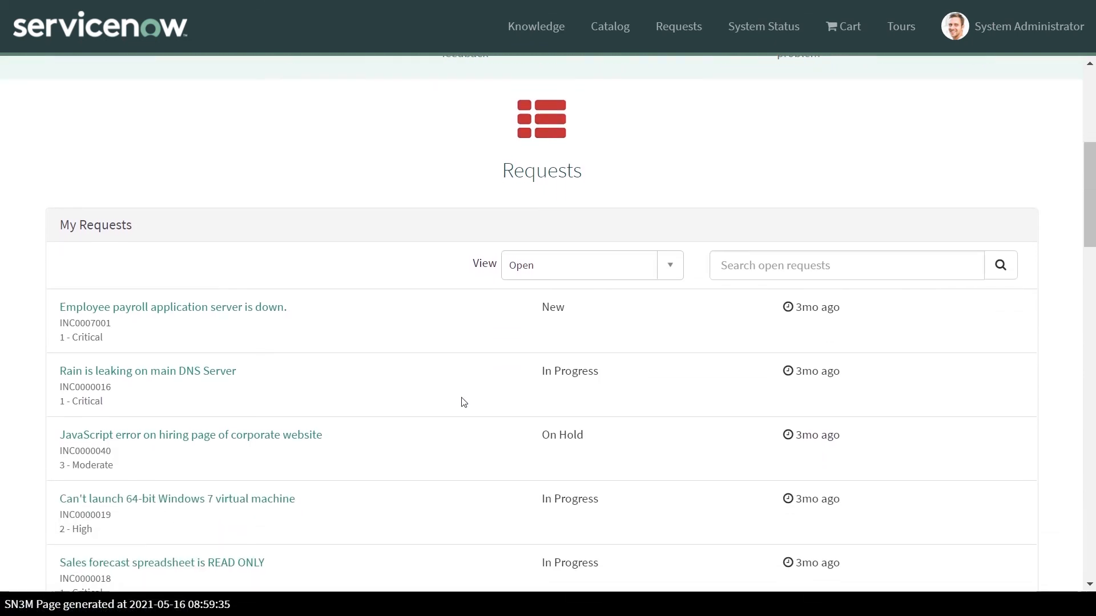